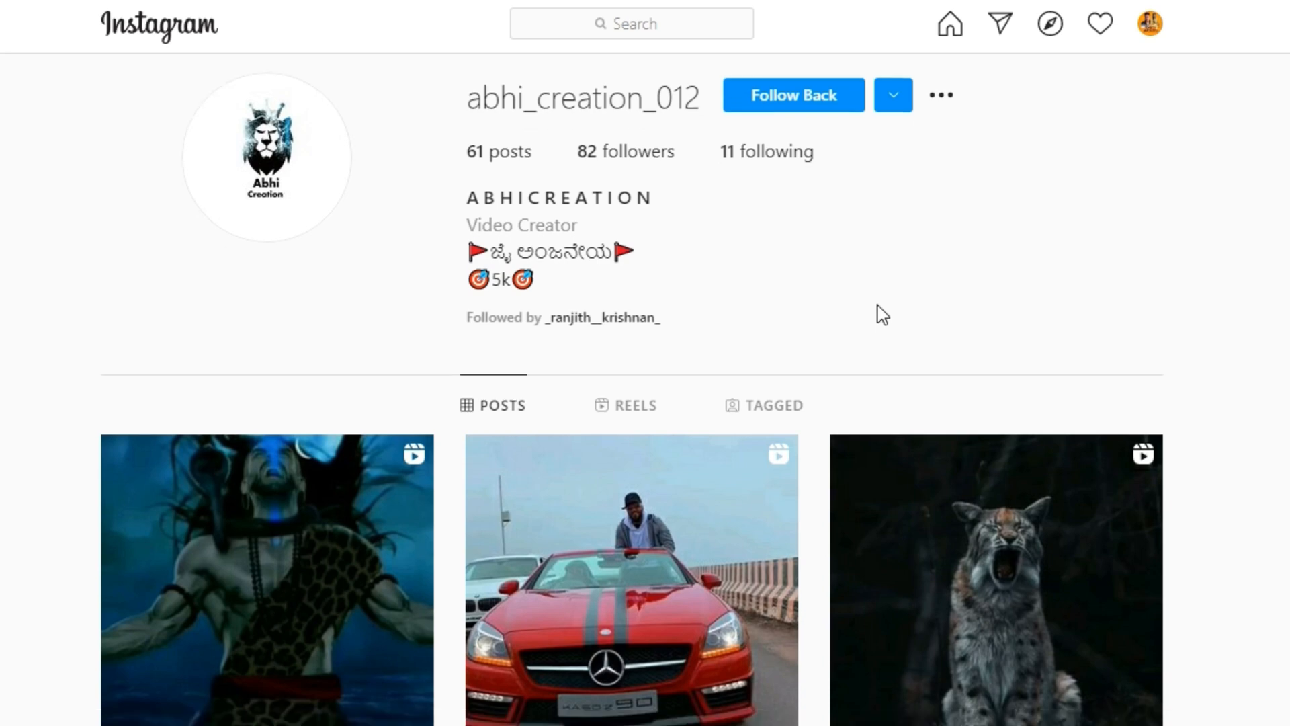
Step: Search Google for 'download node js' using the suggested query
scroll("down", 3)
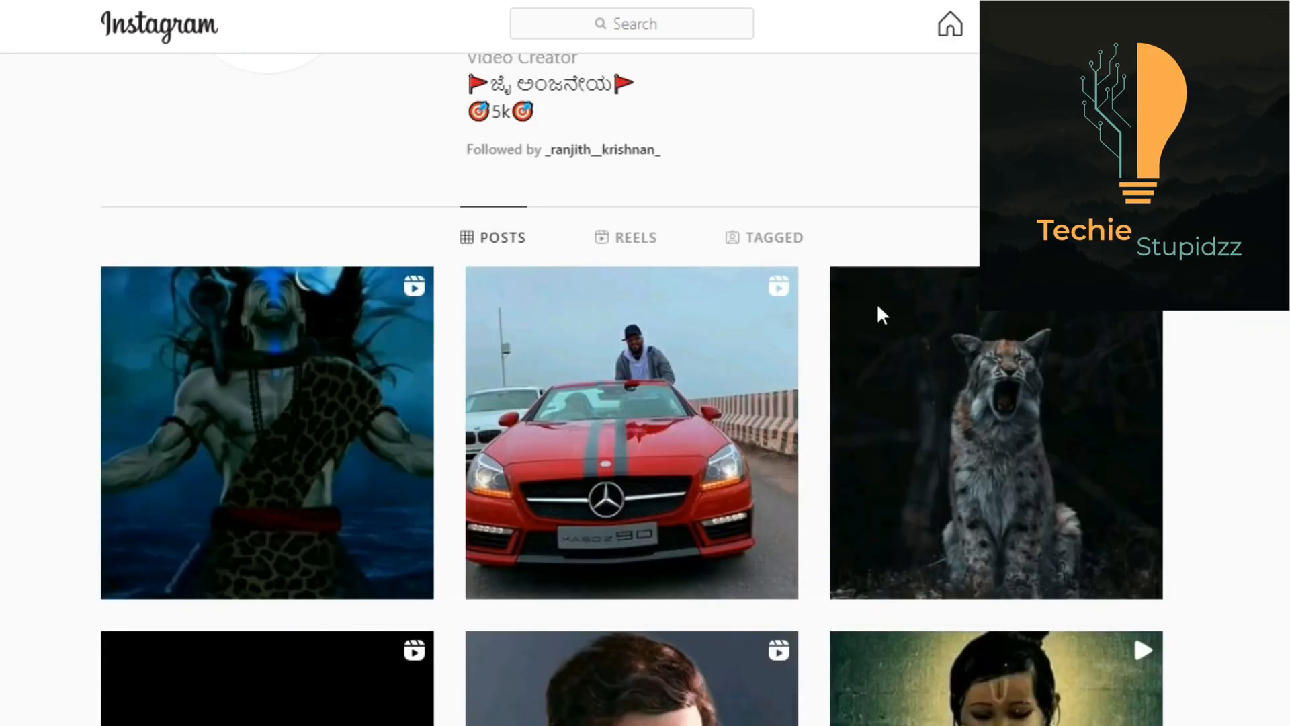
scroll("down", 3)
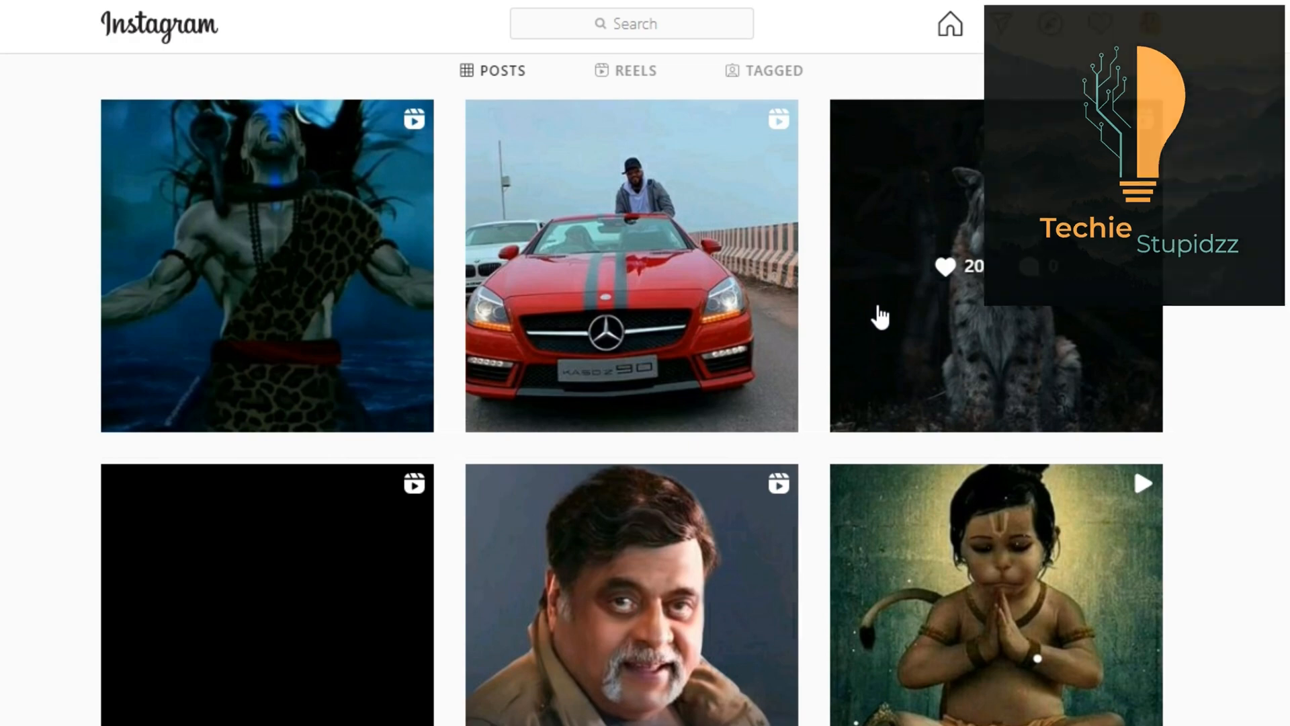
scroll("down", 3)
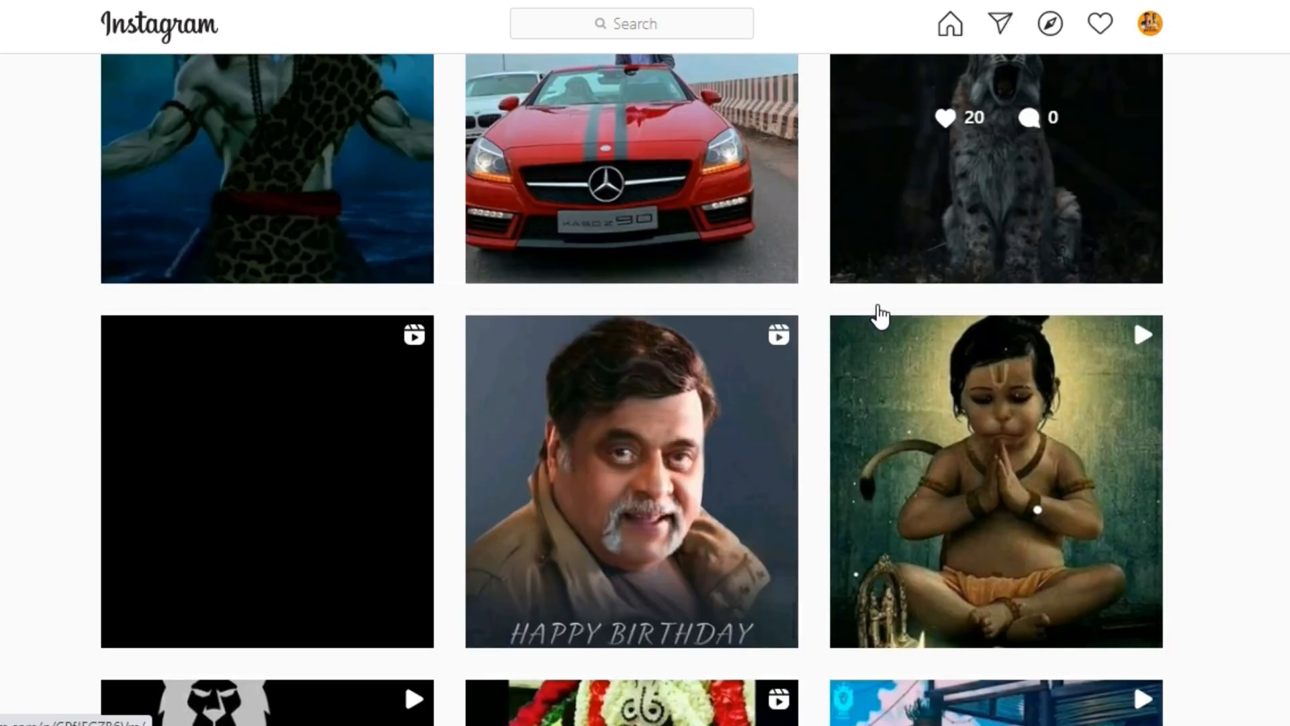
scroll("down", 3)
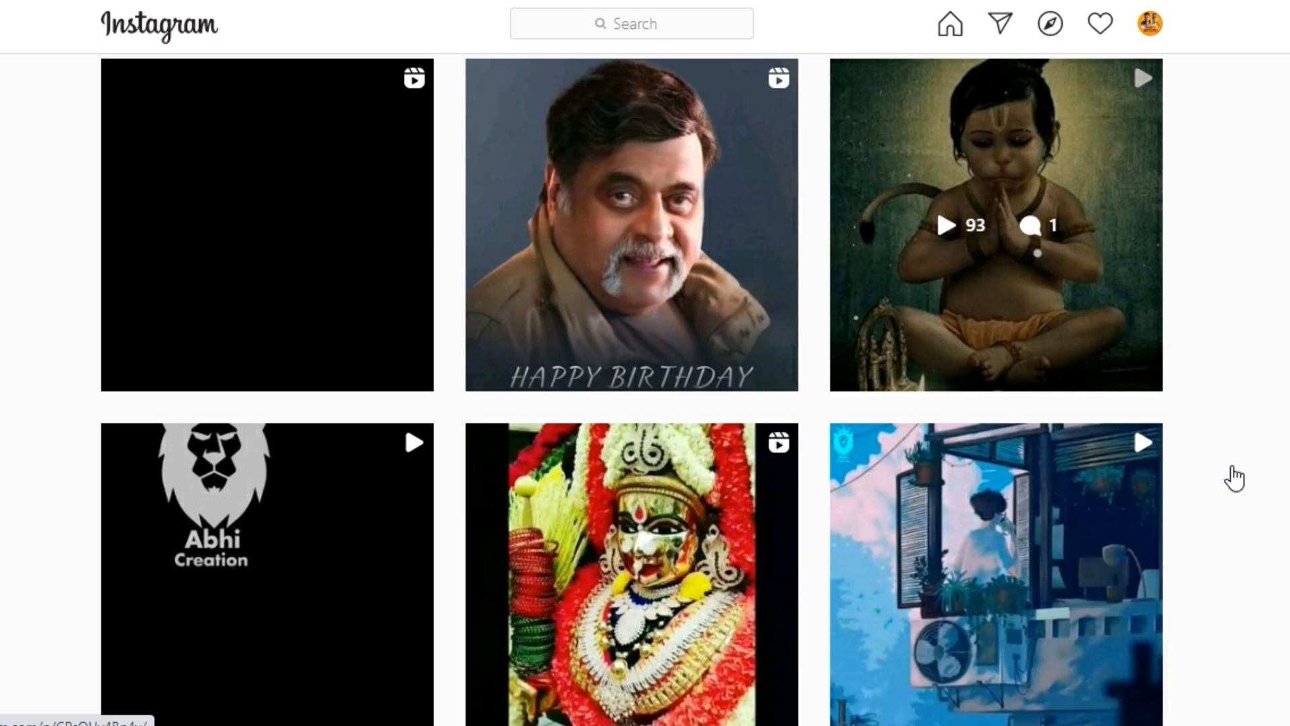
scroll("down", 3)
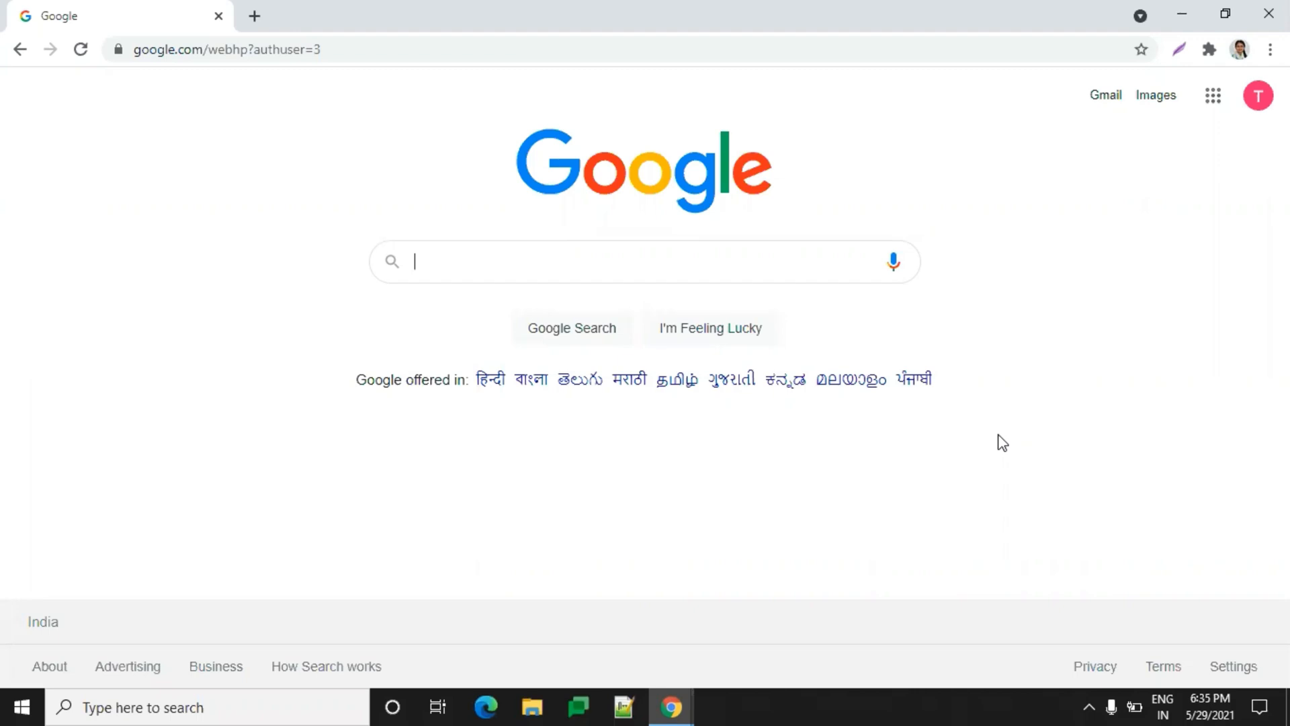
type("no")
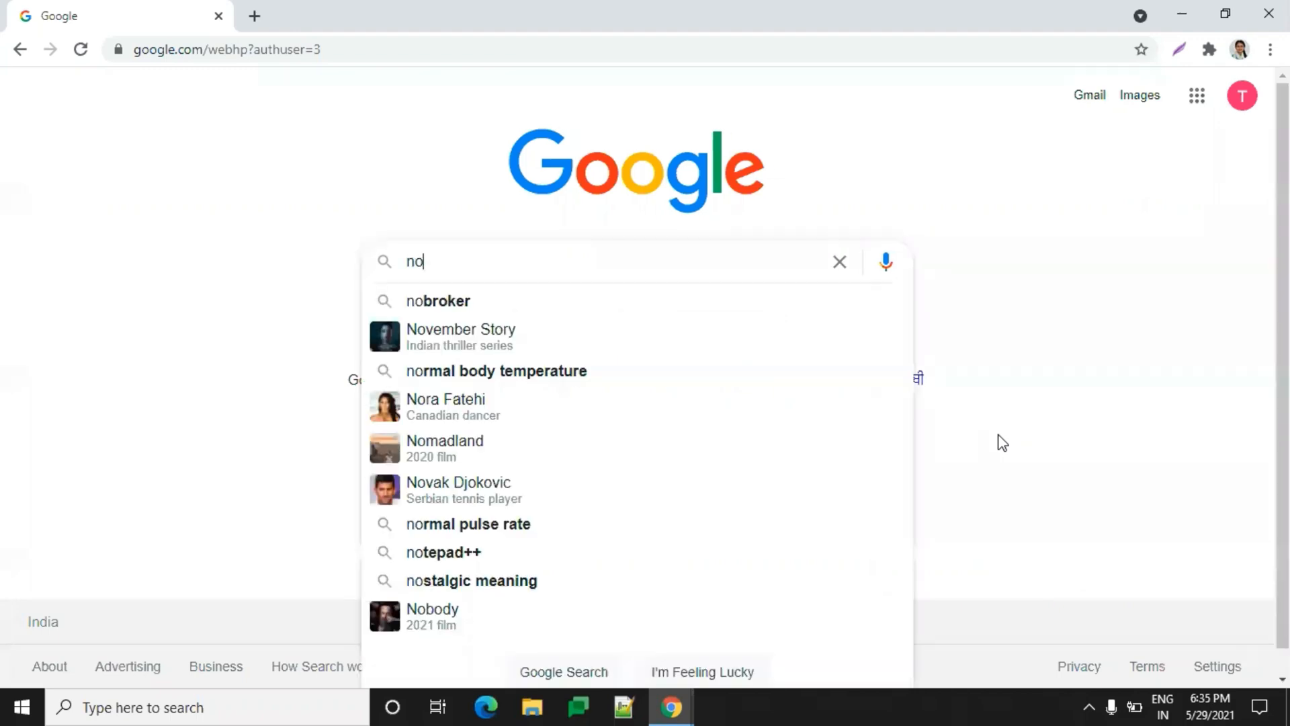
type("d")
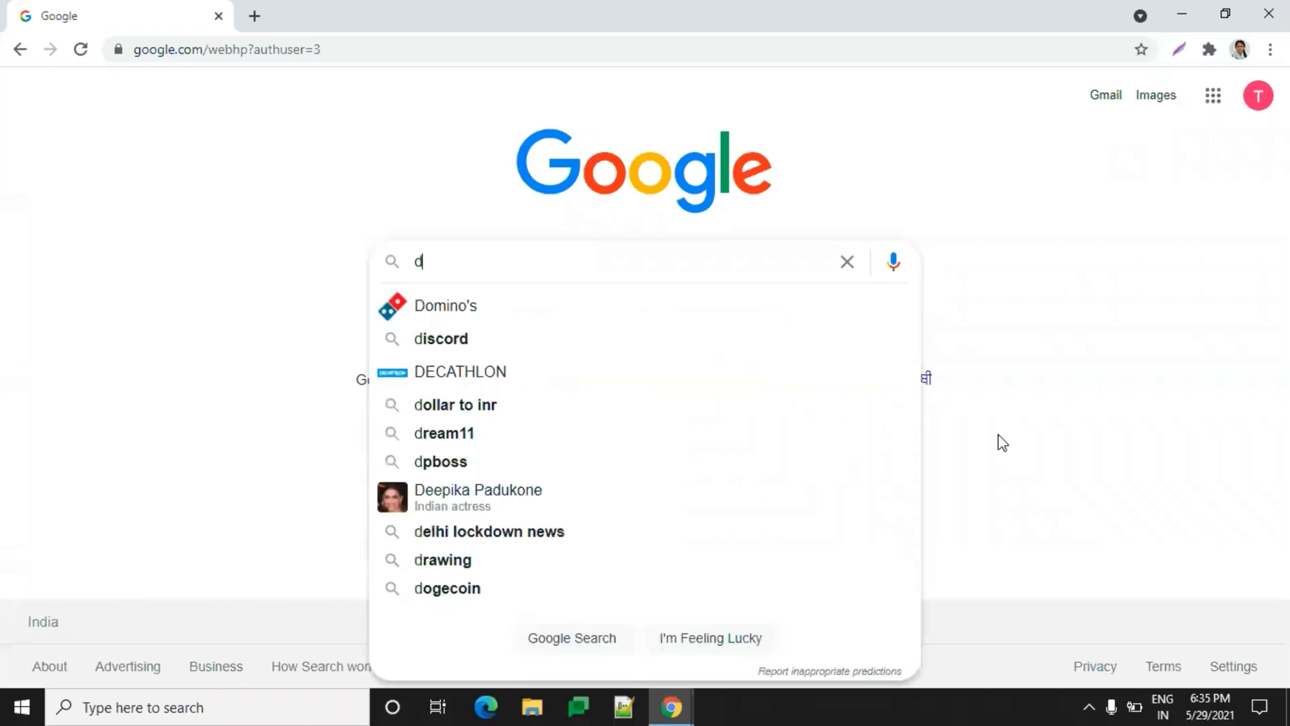
type("ownload node j")
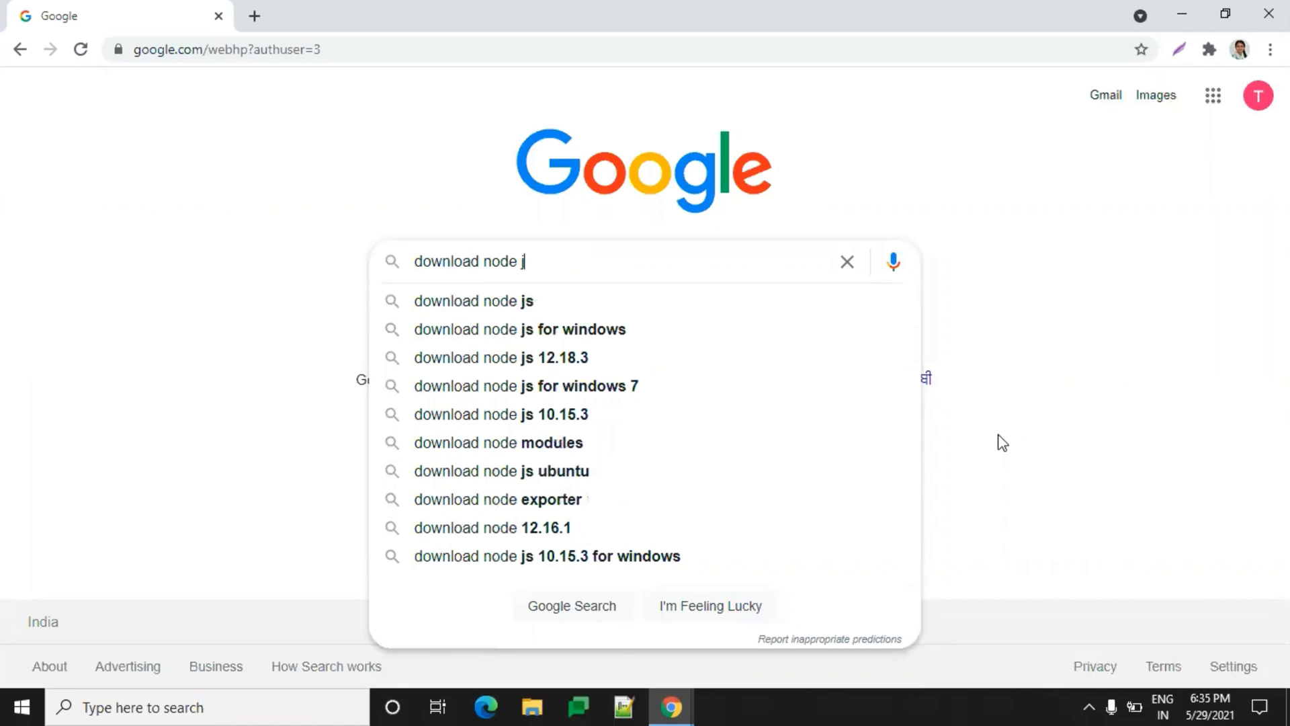
left_click(474, 301)
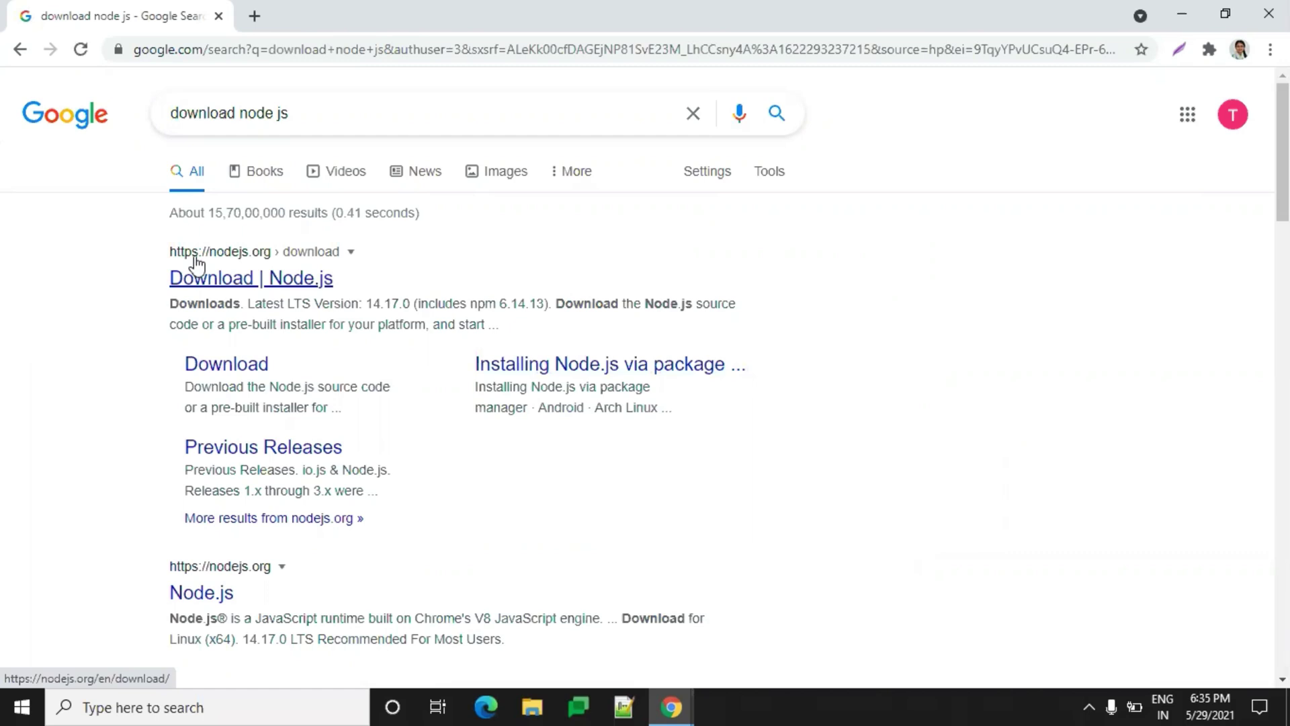
mouse_move(253, 288)
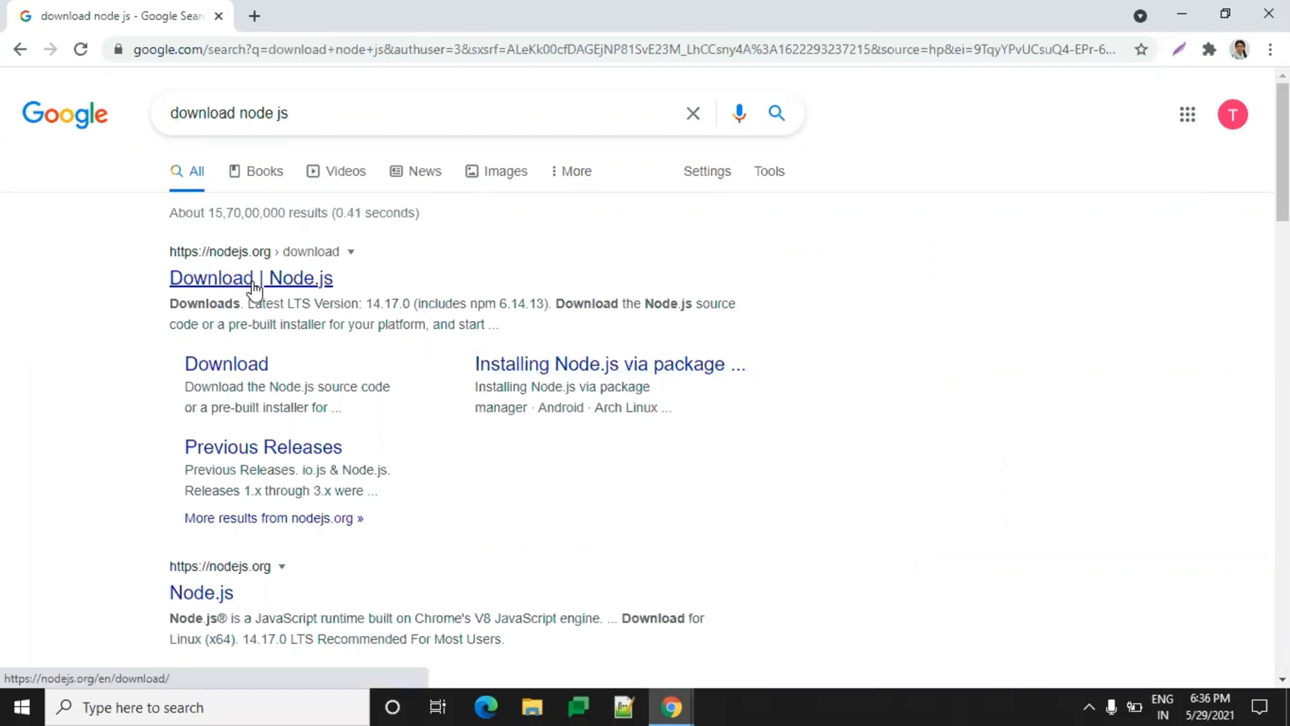
Step: Go to the official 'Download | Node.js' result from the search listings
left_click(250, 276)
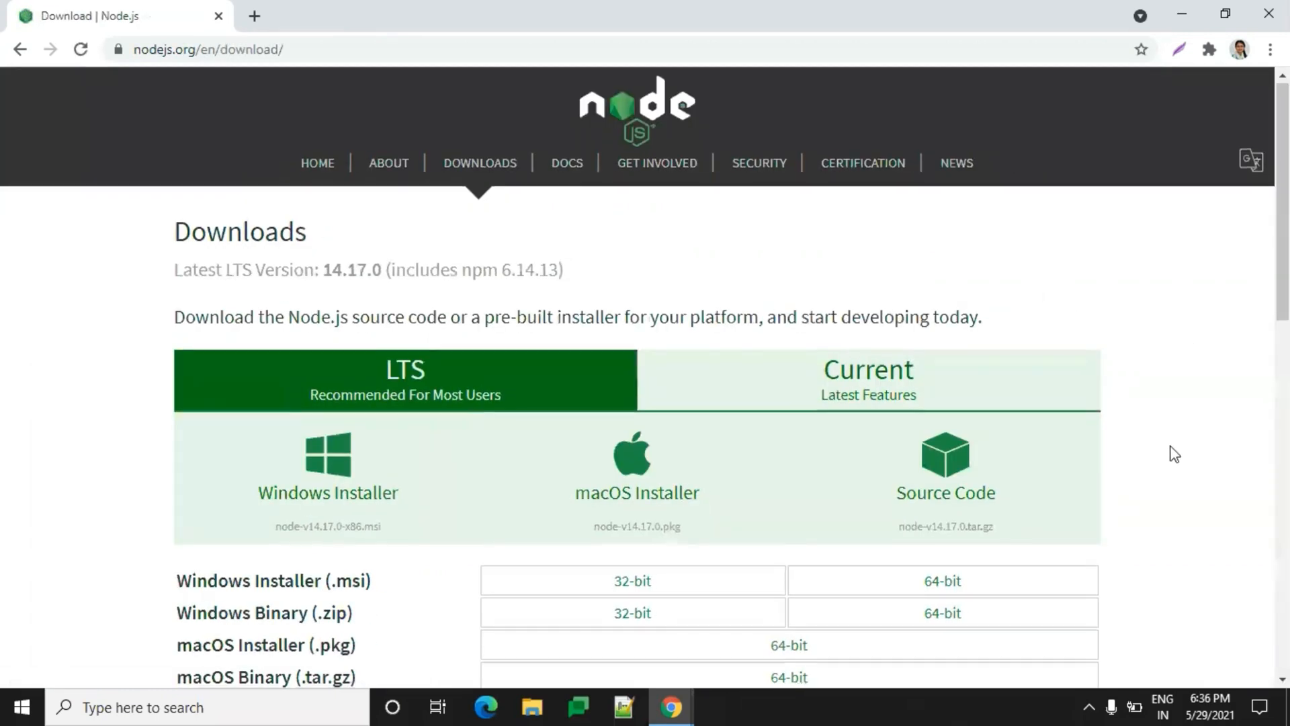
Step: Scroll the downloads page to the LTS Windows Installer for node-v14.17.0-x86.msi
scroll("down", 3)
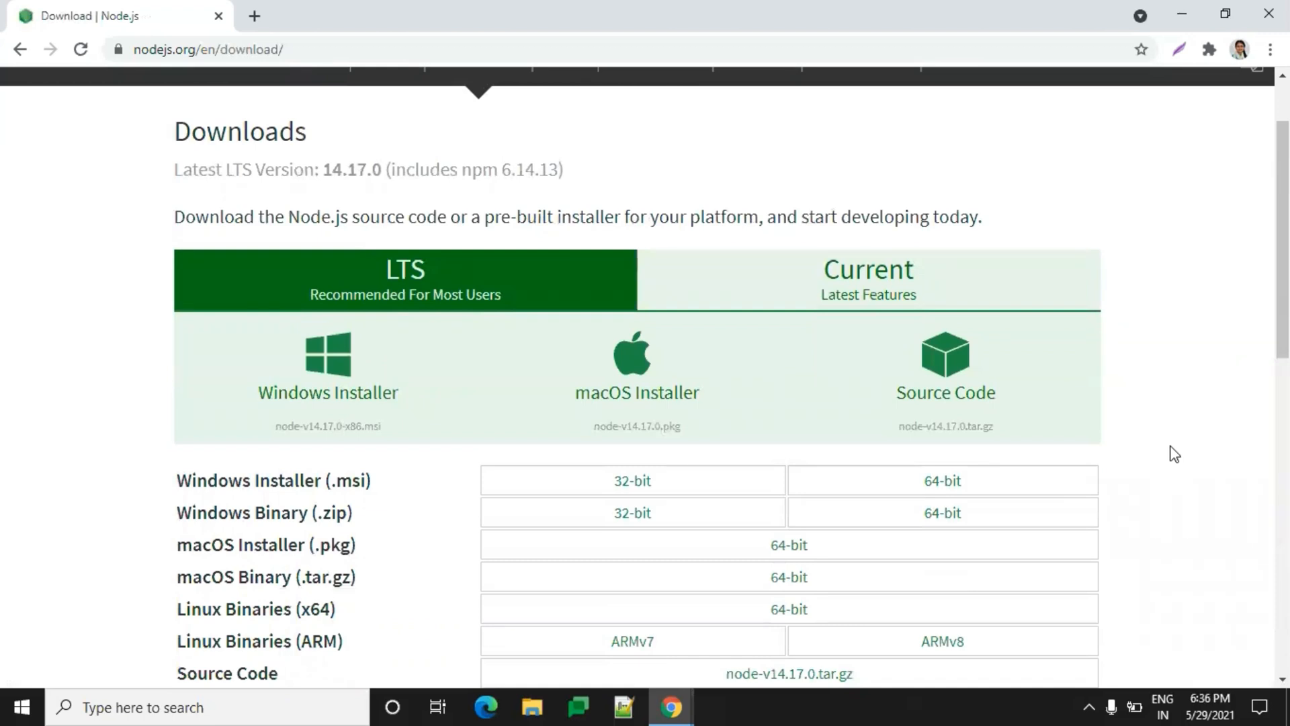
mouse_move(984, 371)
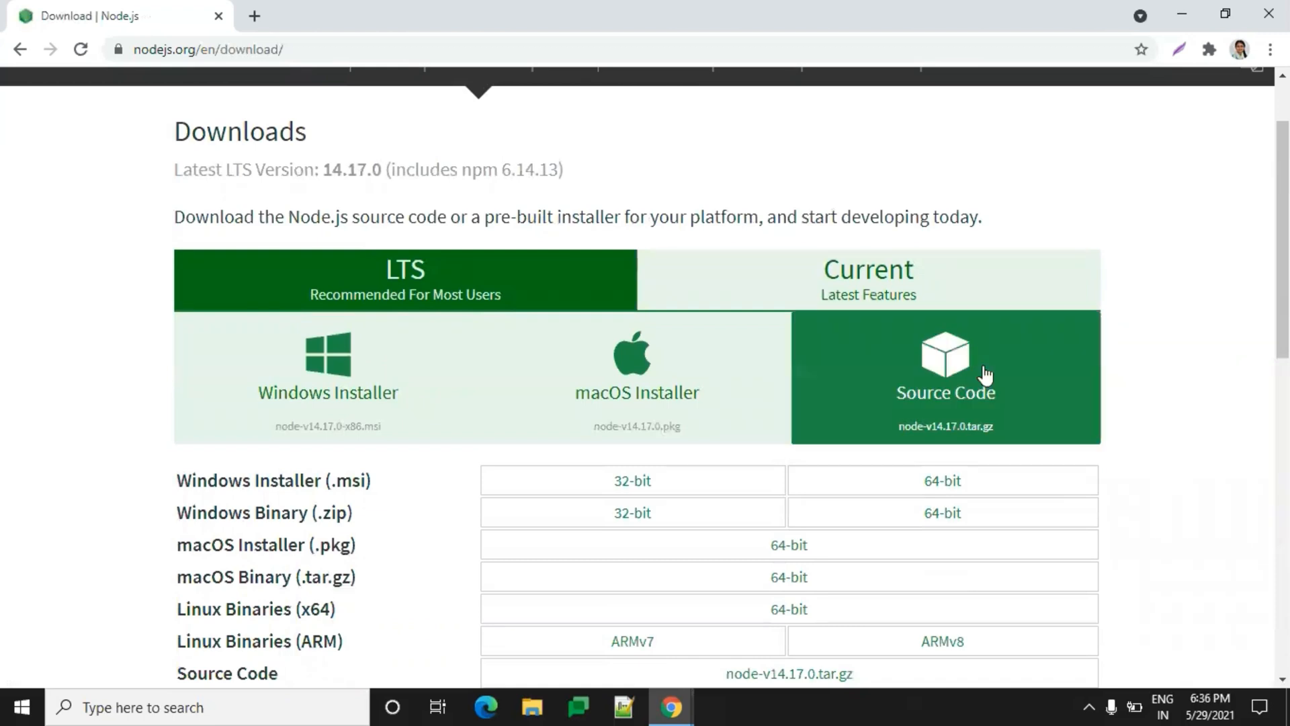
mouse_move(803, 267)
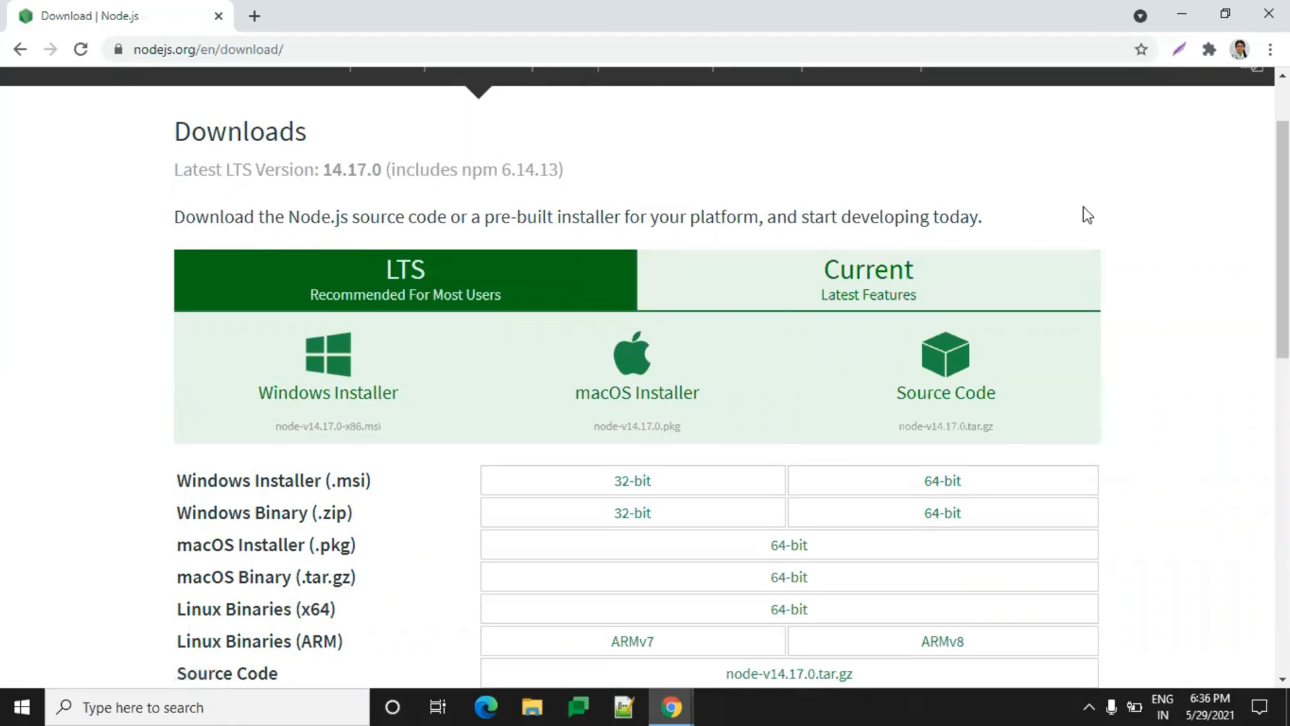
mouse_move(549, 298)
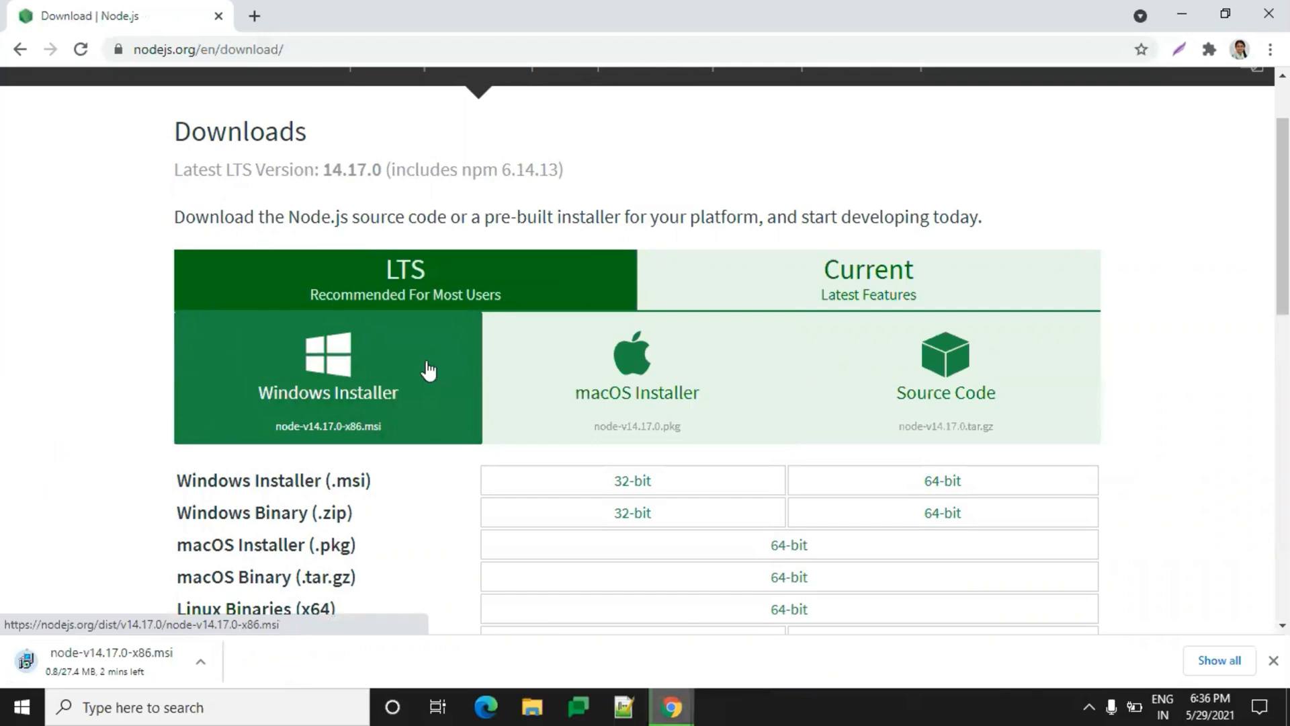
scroll("down", 3)
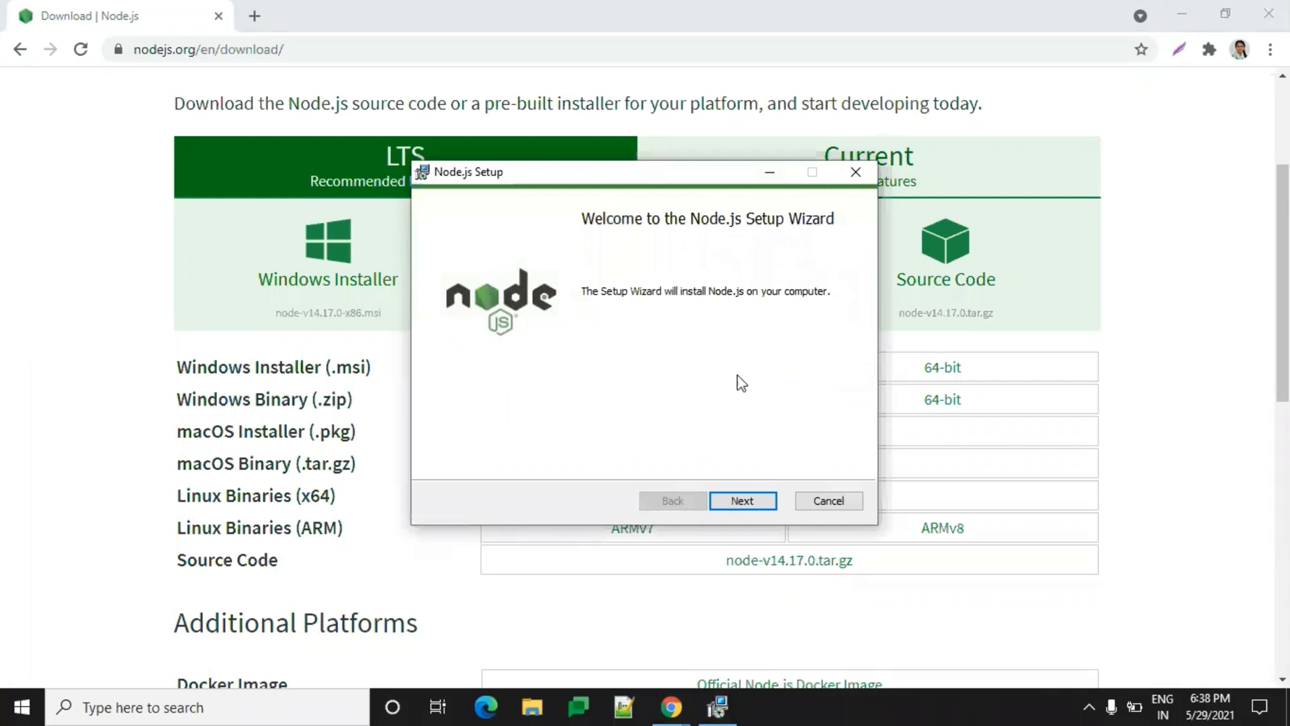
mouse_move(744, 445)
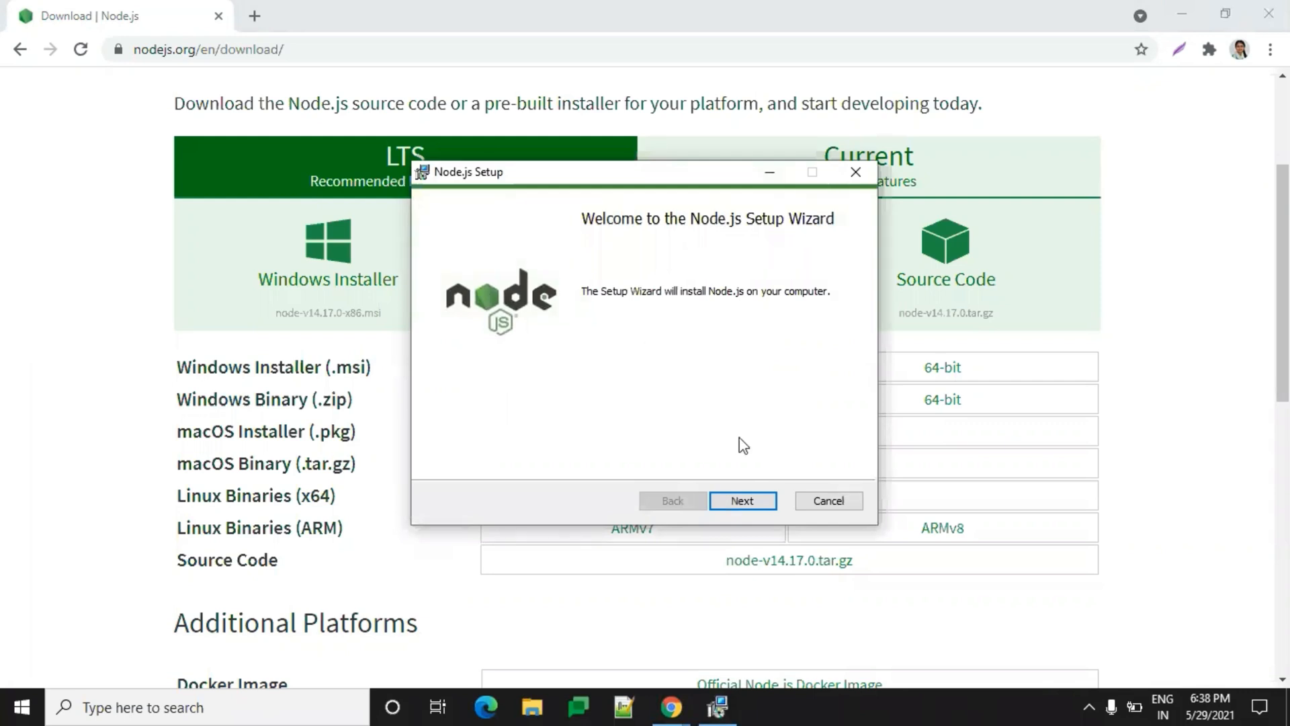
Step: Accept the license and keep the default folder, features and no native build tools
left_click(742, 500)
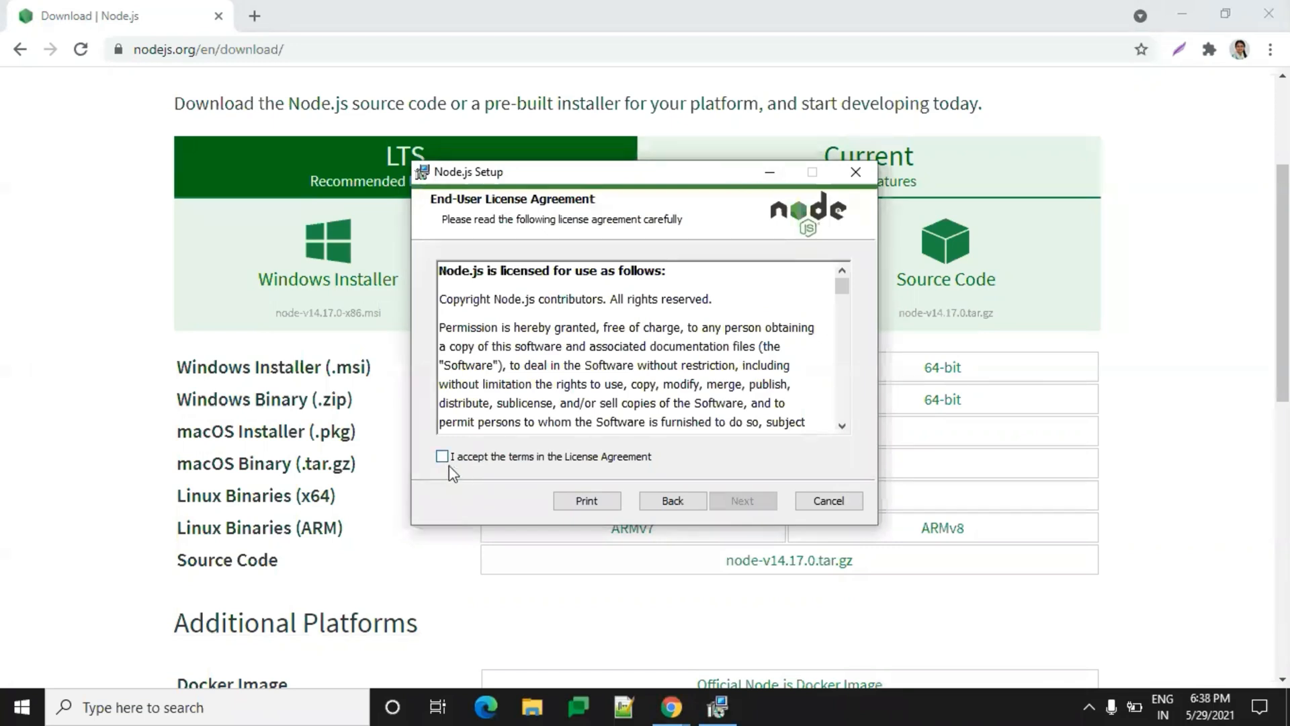
left_click(743, 500)
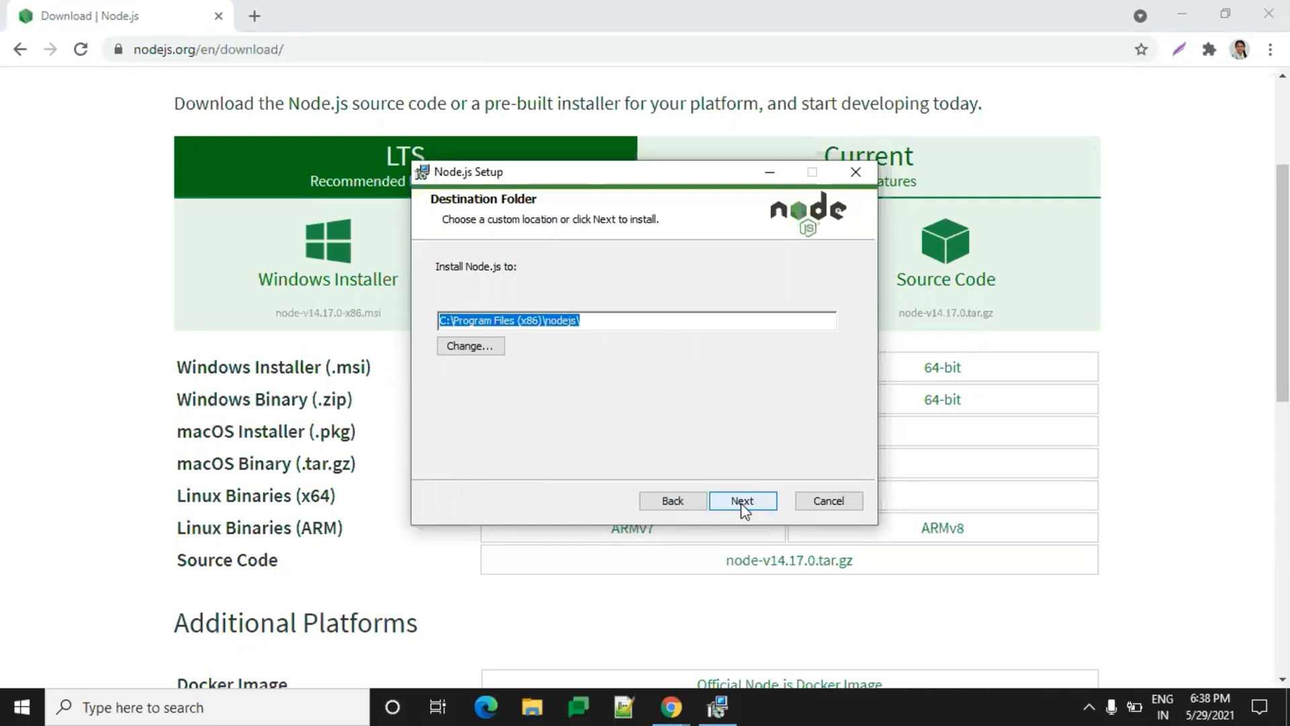
left_click(743, 500)
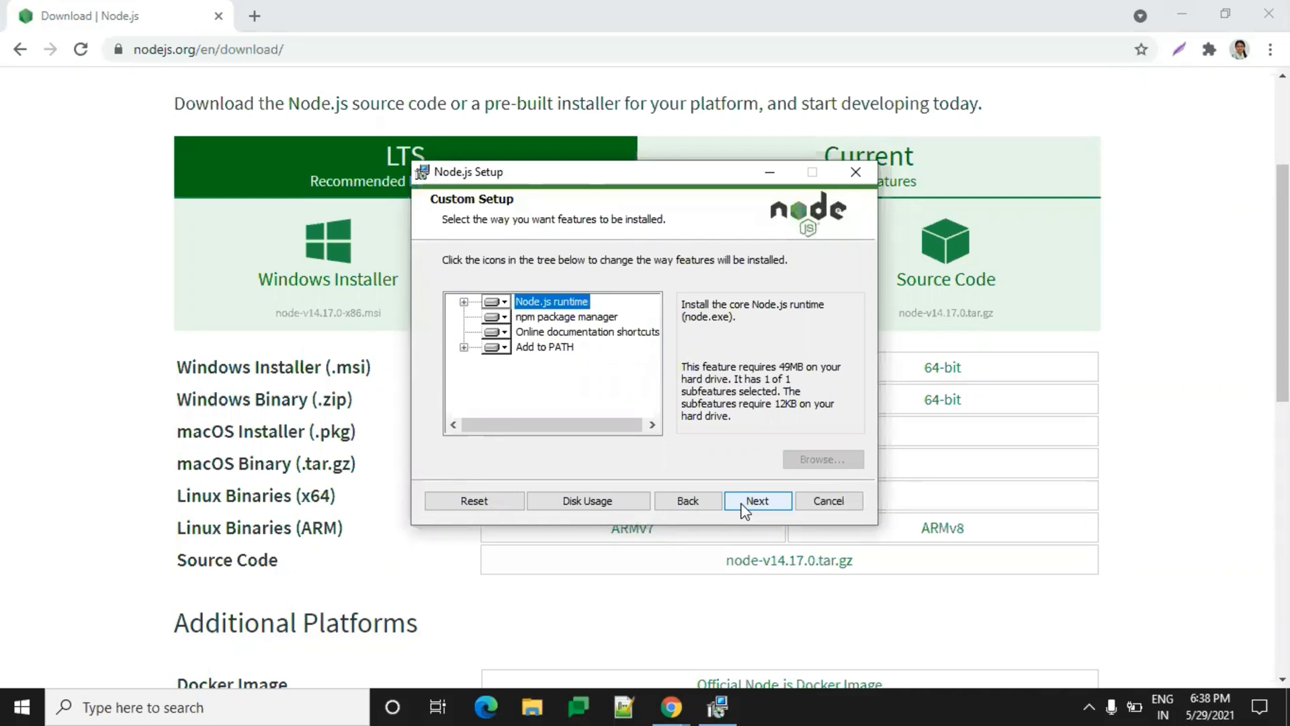
left_click(759, 500)
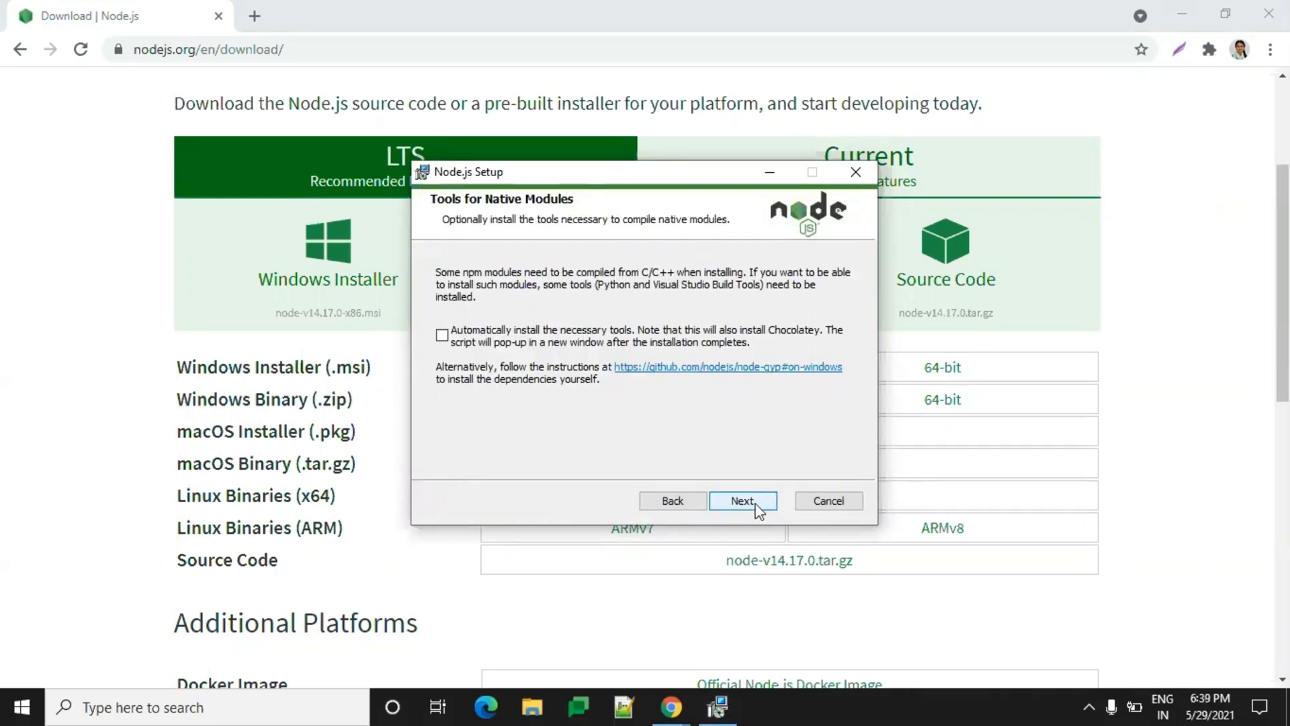
left_click(742, 500)
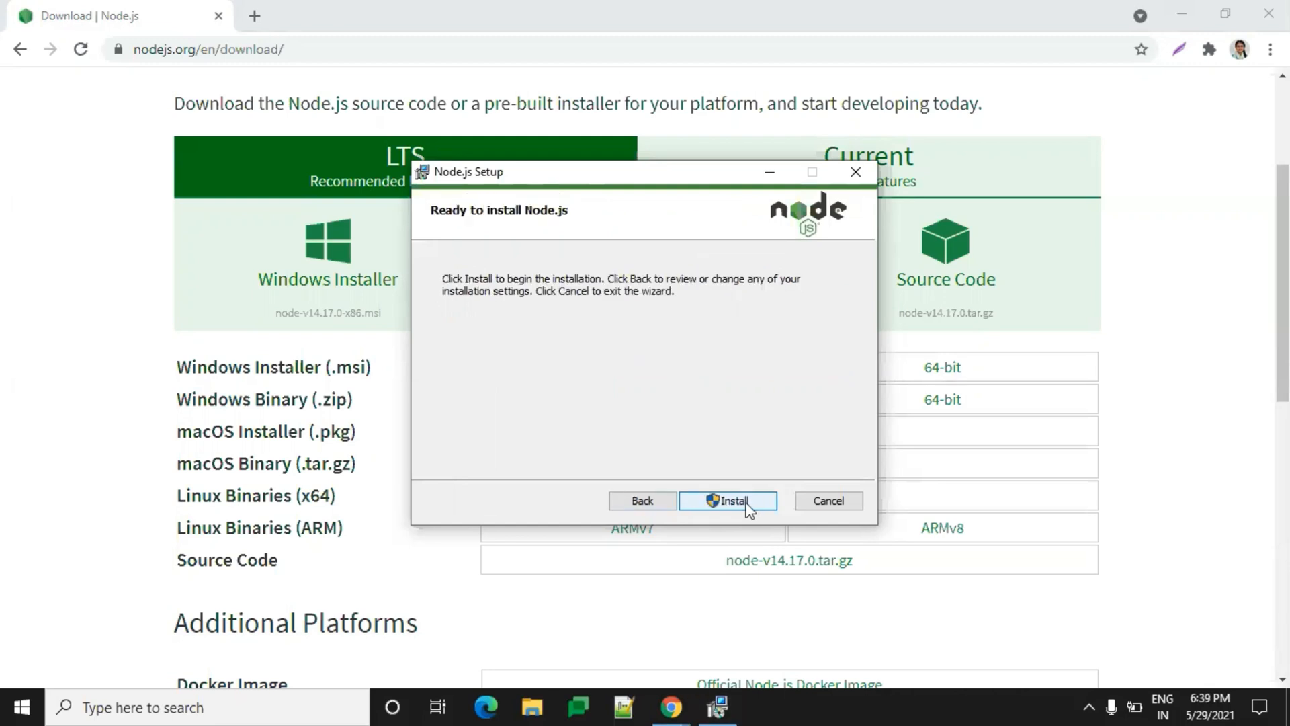
mouse_move(761, 526)
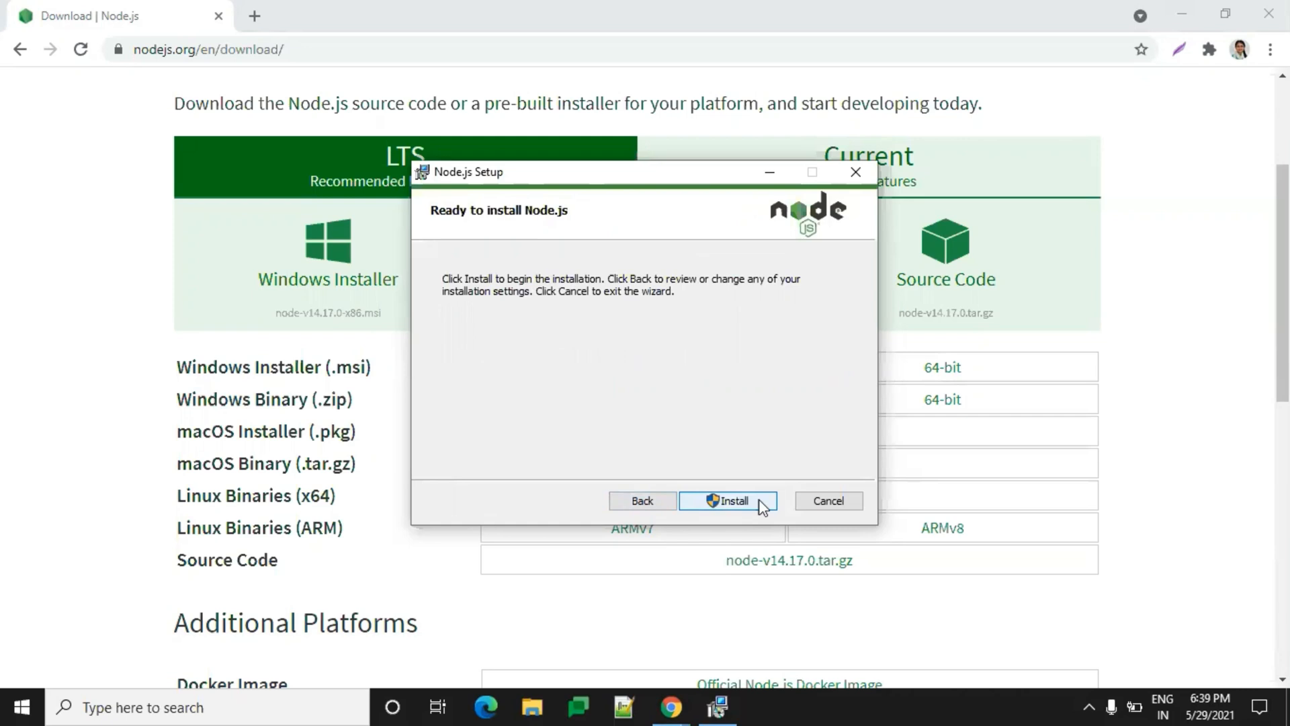
Step: Run the Node.js 14.17.0 installation until the wizard reports success
left_click(734, 500)
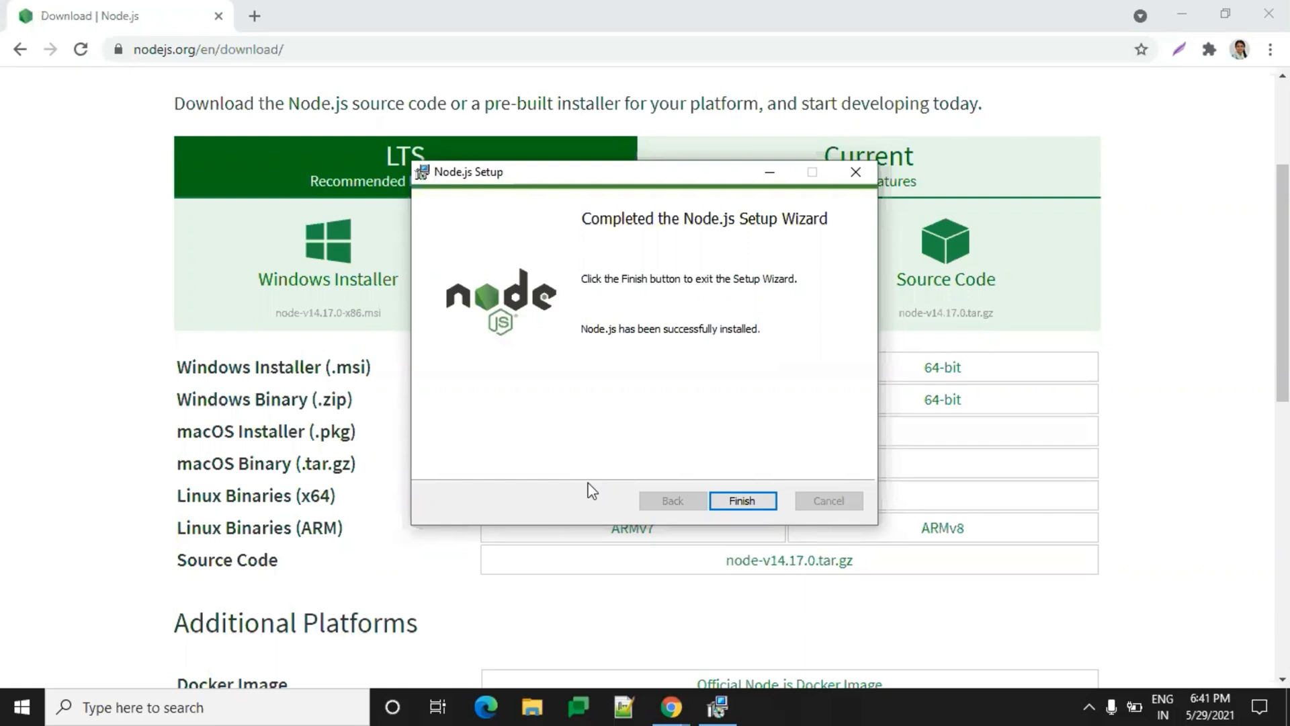
mouse_move(745, 511)
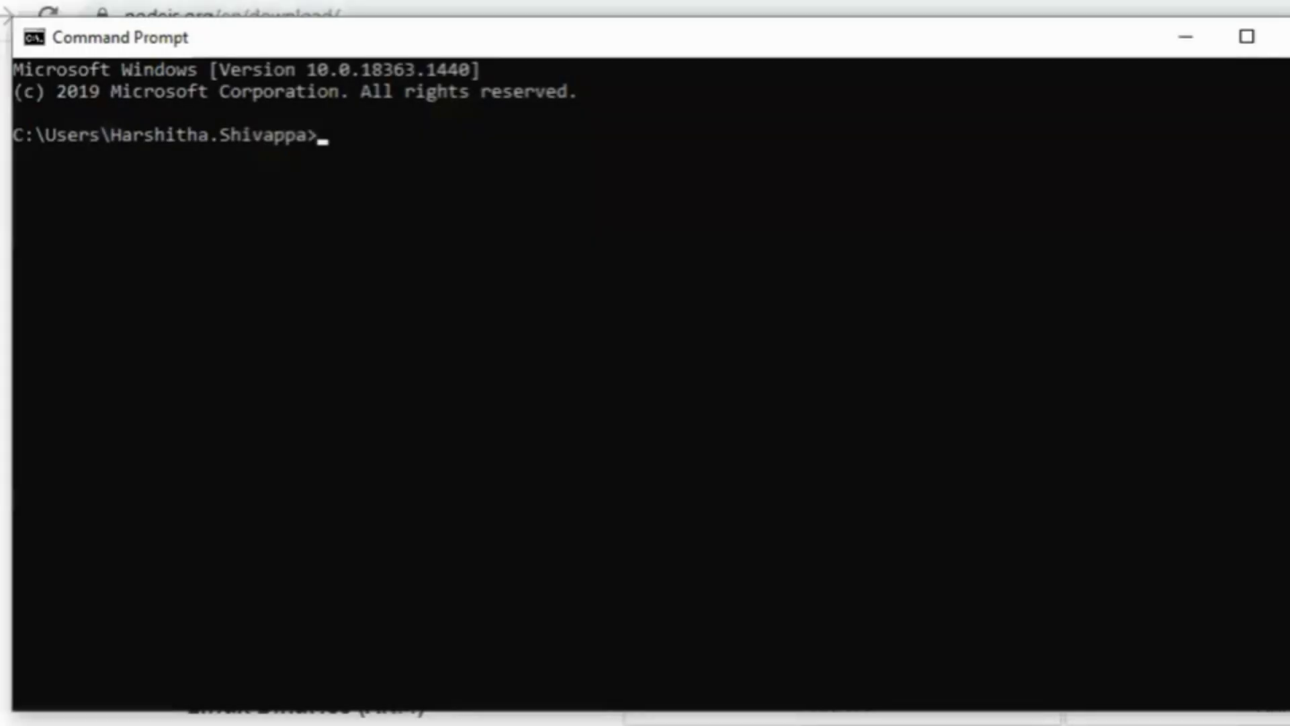
Step: Check versions with node -v (v14.17.0) and npm -v (6.14.10)
type("node -v")
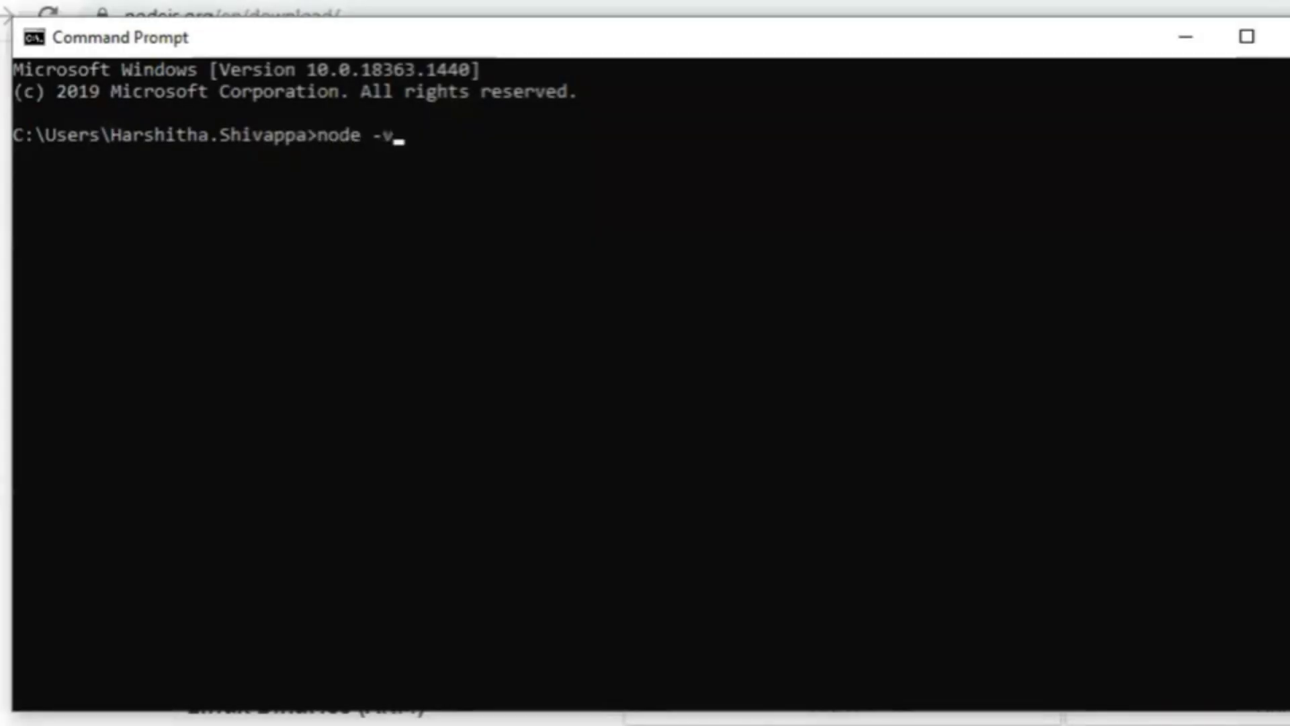
key("Enter")
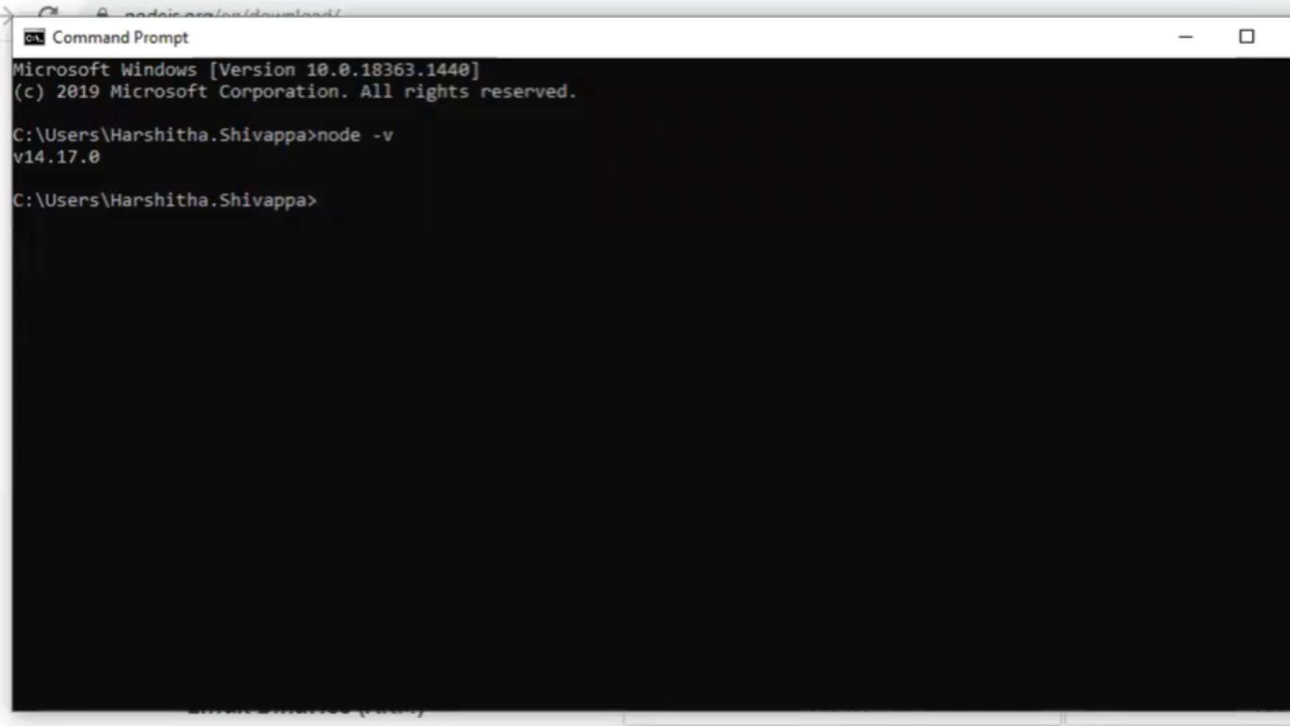
type("n")
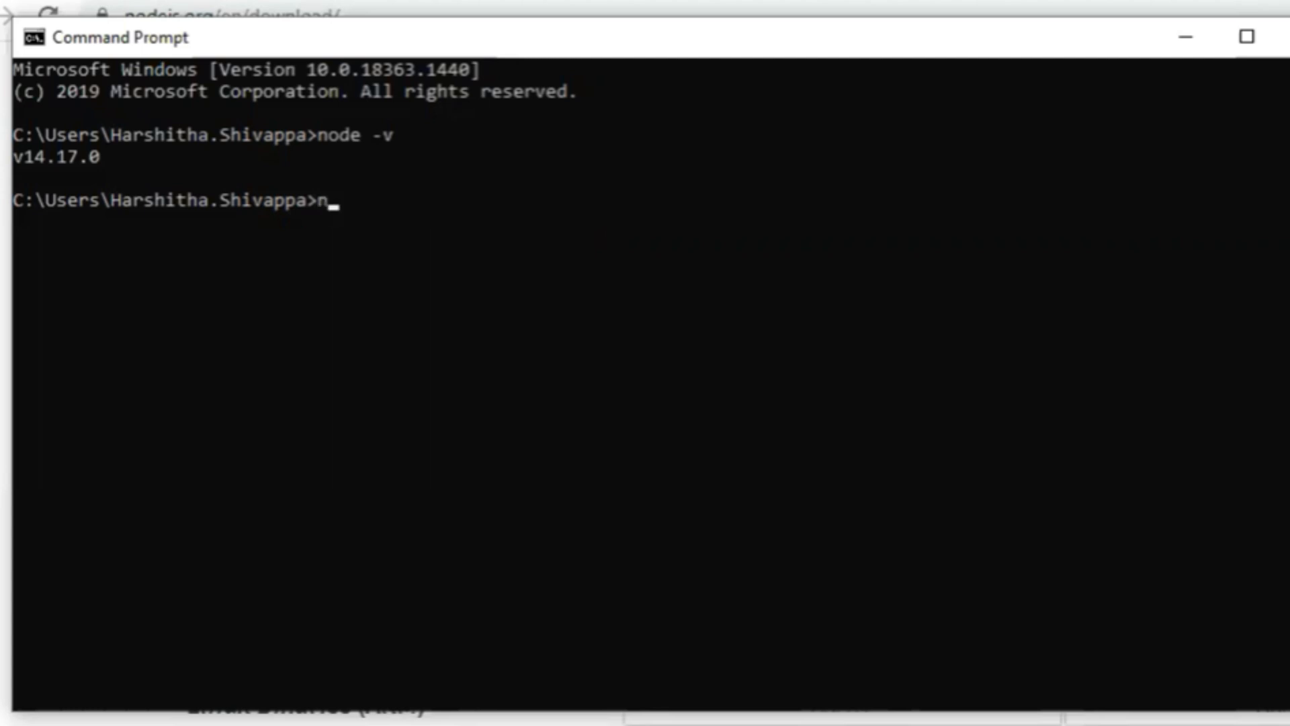
type("pm -v")
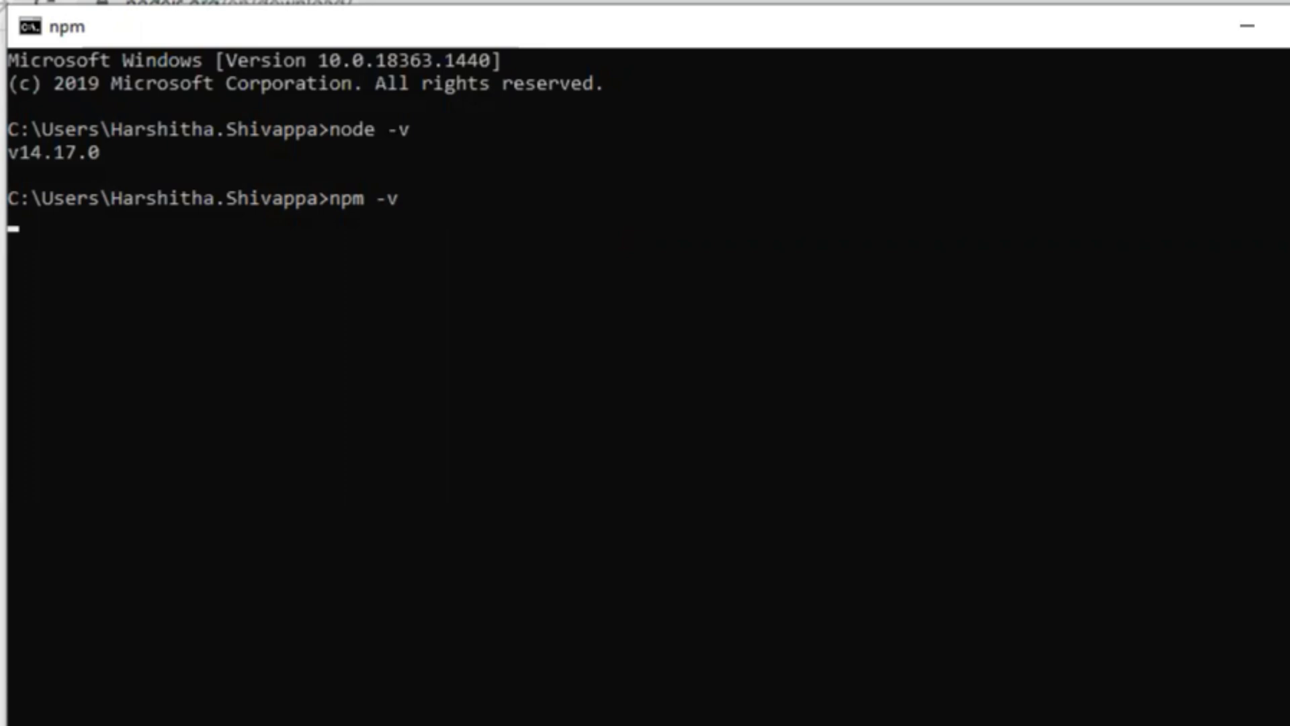
key("Enter")
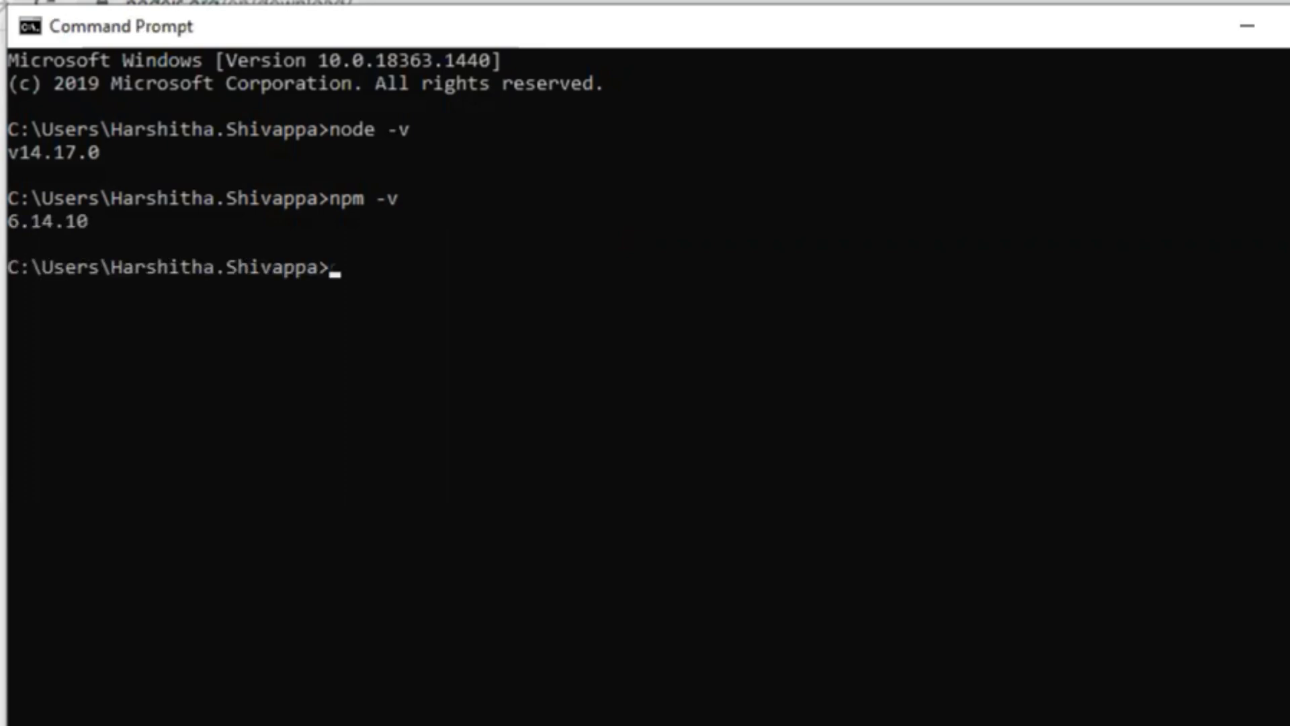